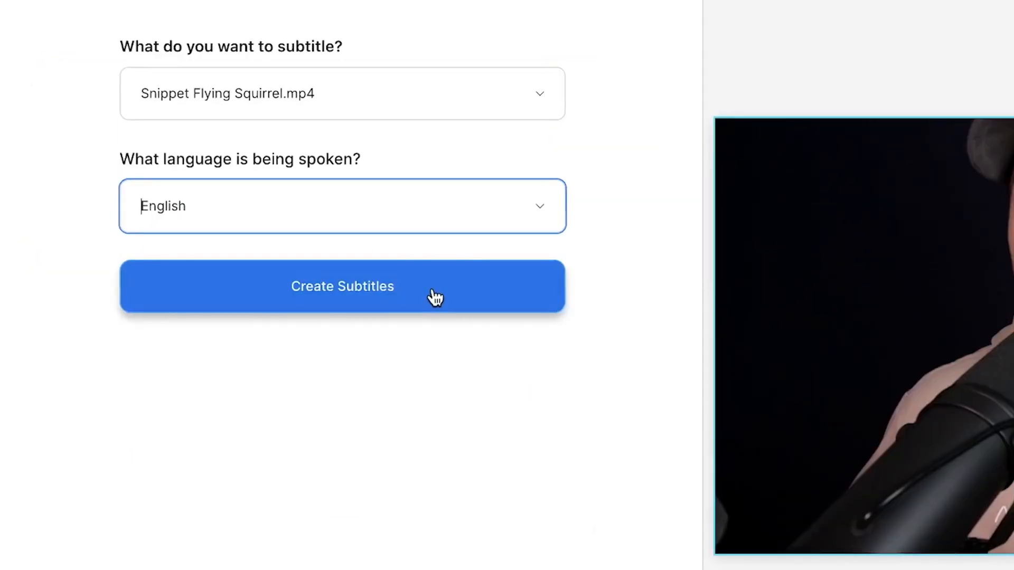
Step: Go to veed.new in Chrome to start a new VEED.IO project
{"action": "left_click", "coordinate": [341, 286]}
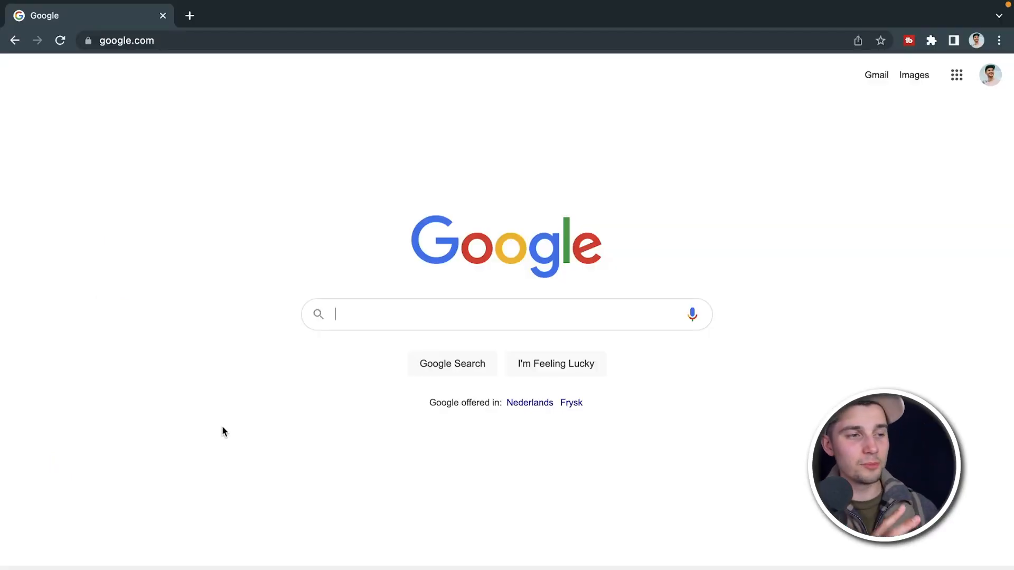
{"action": "left_click", "coordinate": [126, 40]}
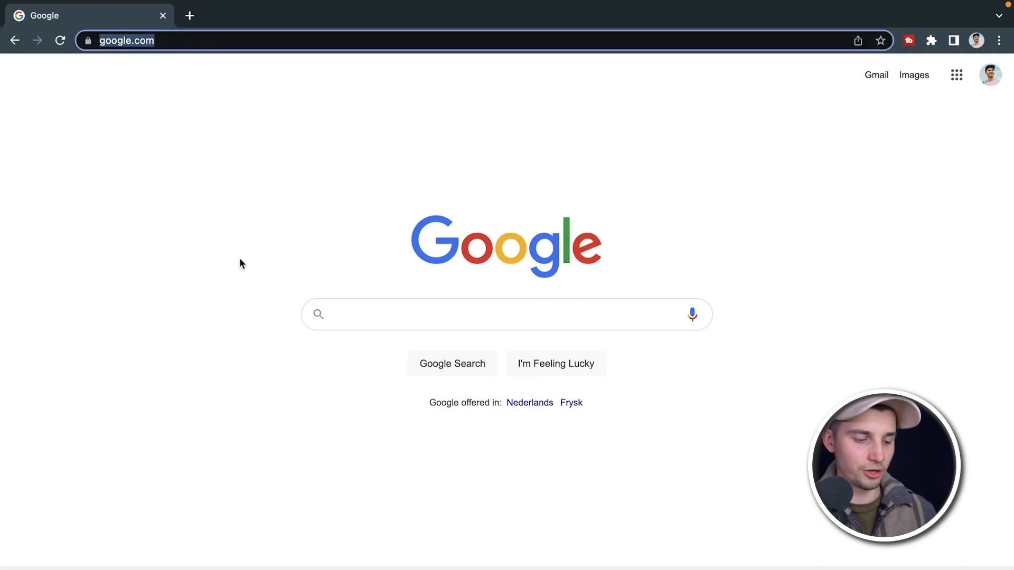
{"action": "type", "text": "veed.new"}
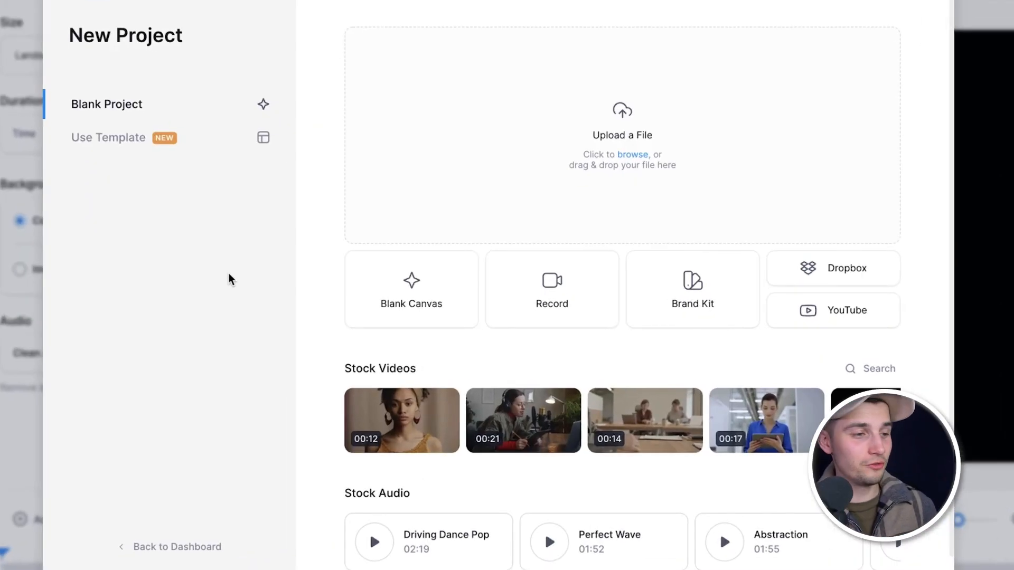
{"action": "left_click", "coordinate": [108, 138]}
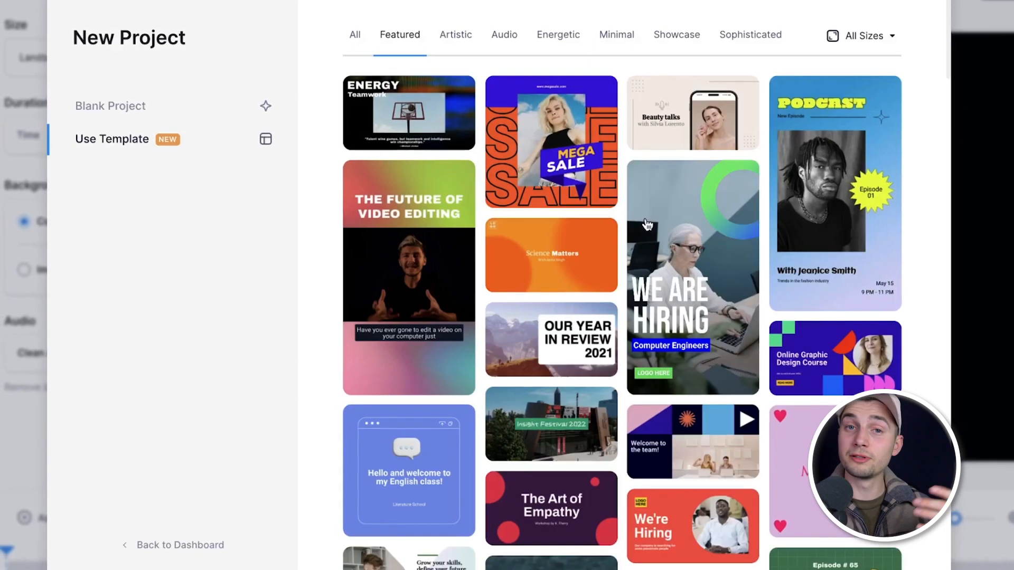
{"action": "scroll", "scroll_direction": "down", "scroll_amount": 3}
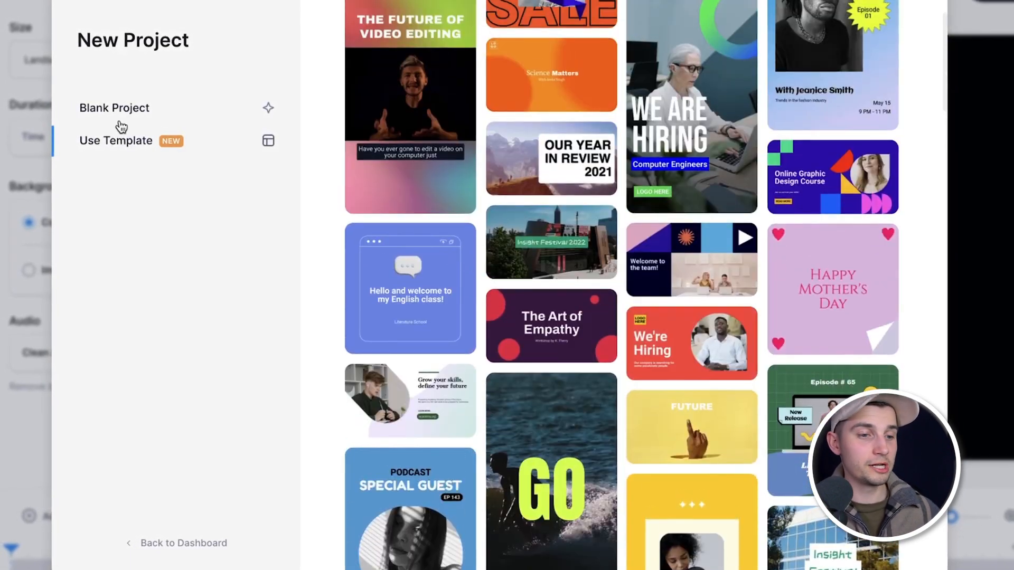
{"action": "left_click", "coordinate": [115, 107]}
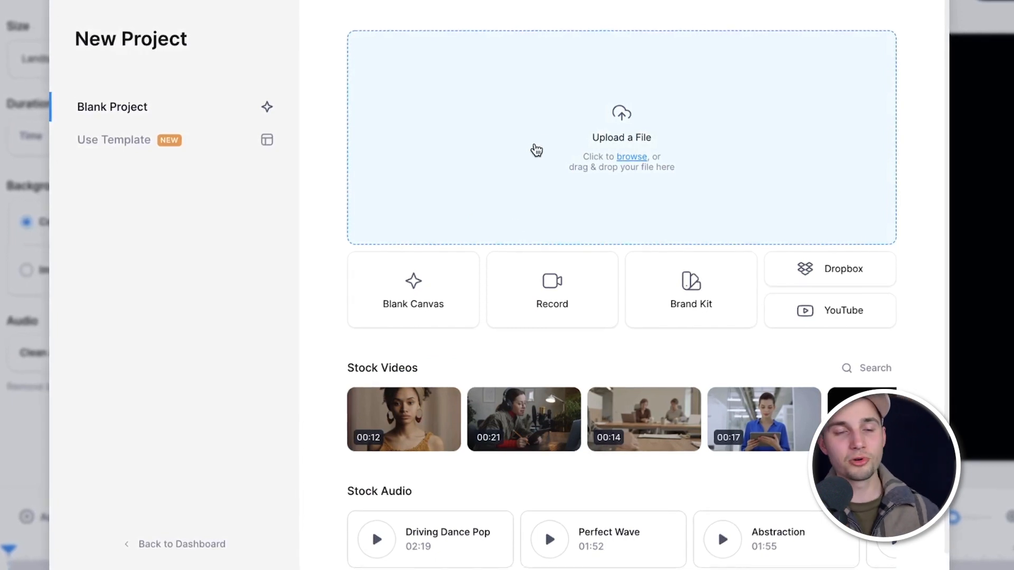
Step: Upload Snippet Flying Squirrel.mp4 into the new project
{"action": "left_click", "coordinate": [621, 137]}
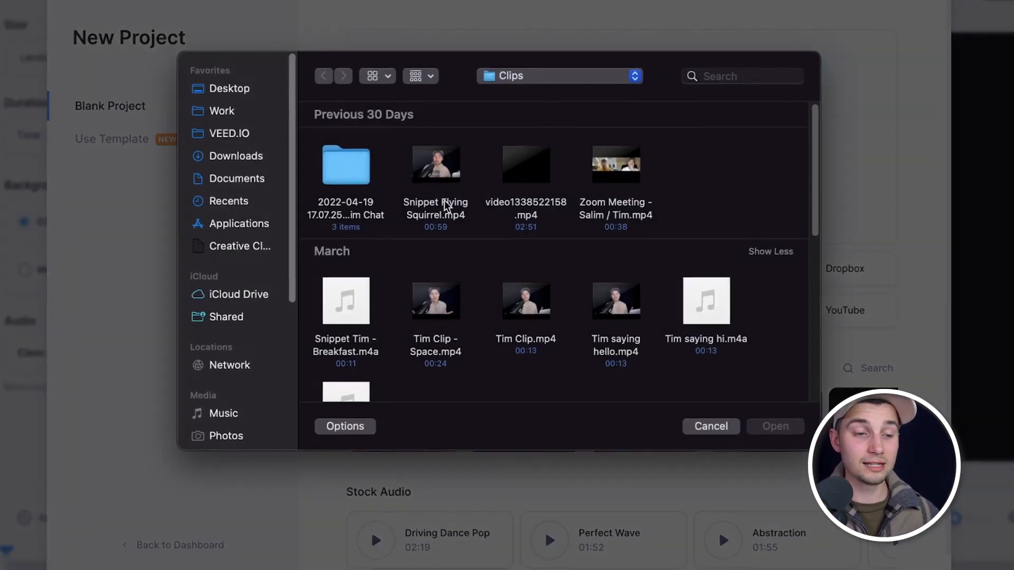
{"action": "left_click", "coordinate": [435, 163]}
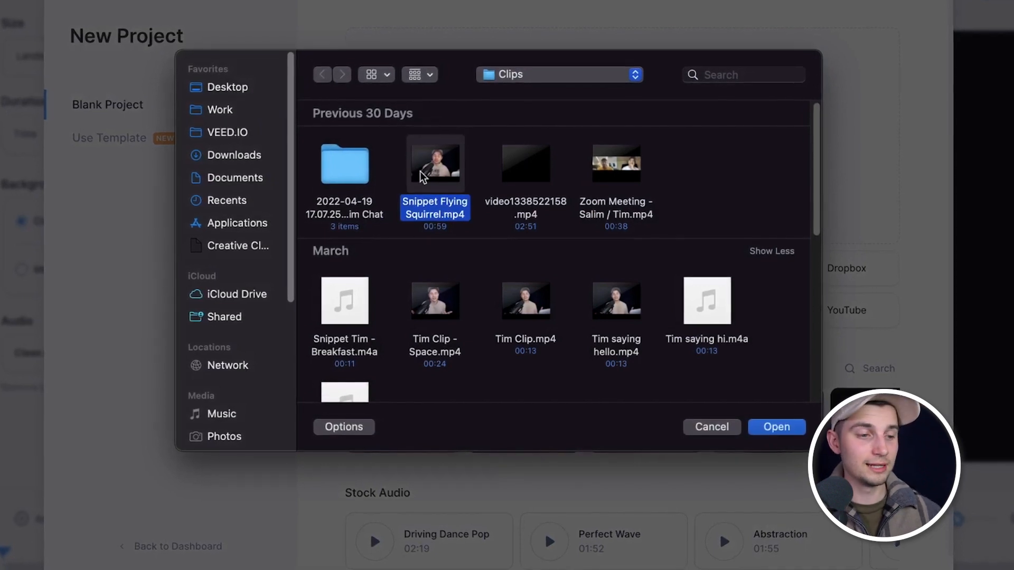
{"action": "left_click", "coordinate": [776, 426]}
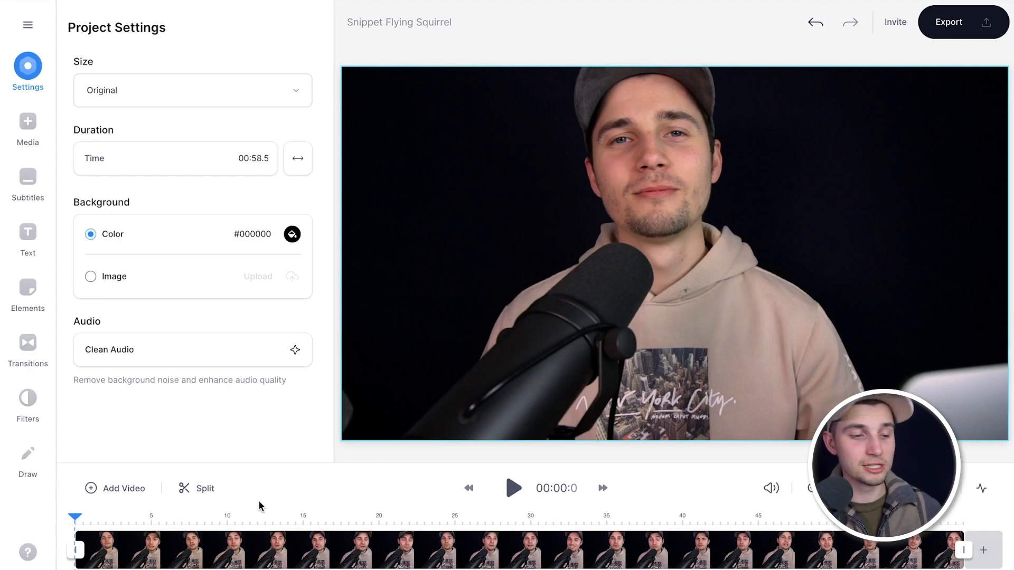
{"action": "left_click", "coordinate": [513, 488]}
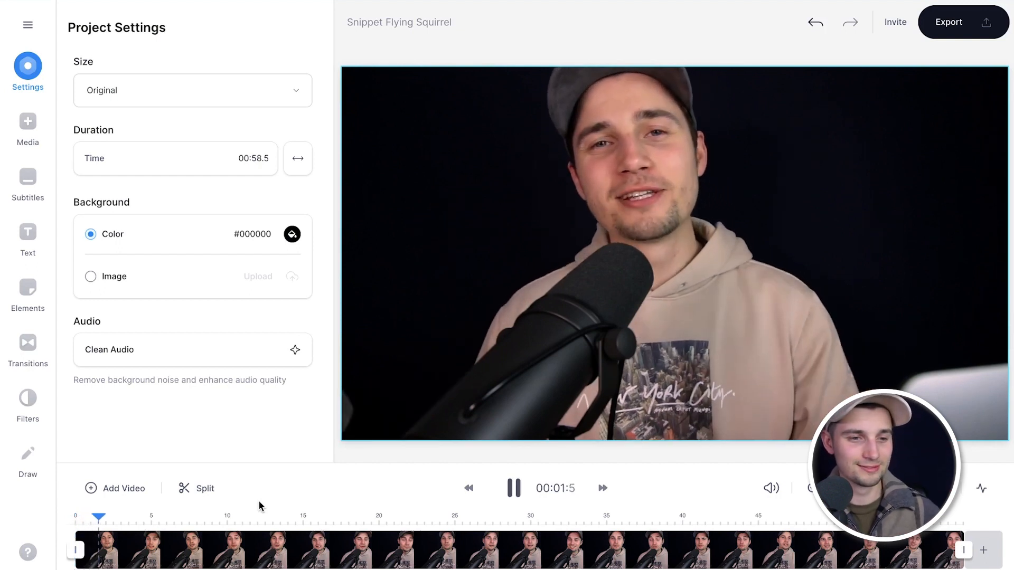
{"action": "left_click", "coordinate": [512, 488]}
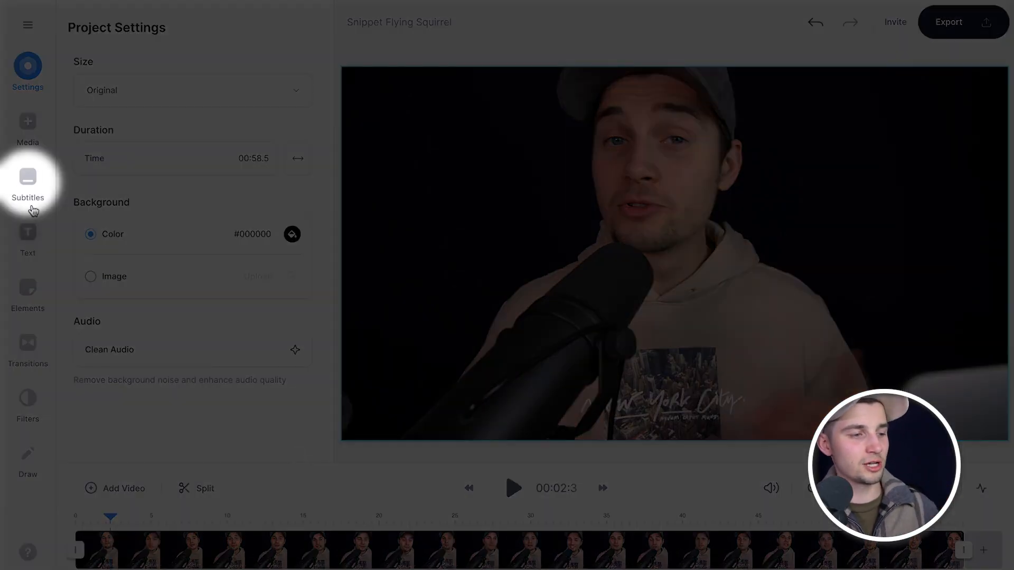
Step: Generate automatic subtitles for the clip with English as the spoken language
{"action": "left_click", "coordinate": [27, 185]}
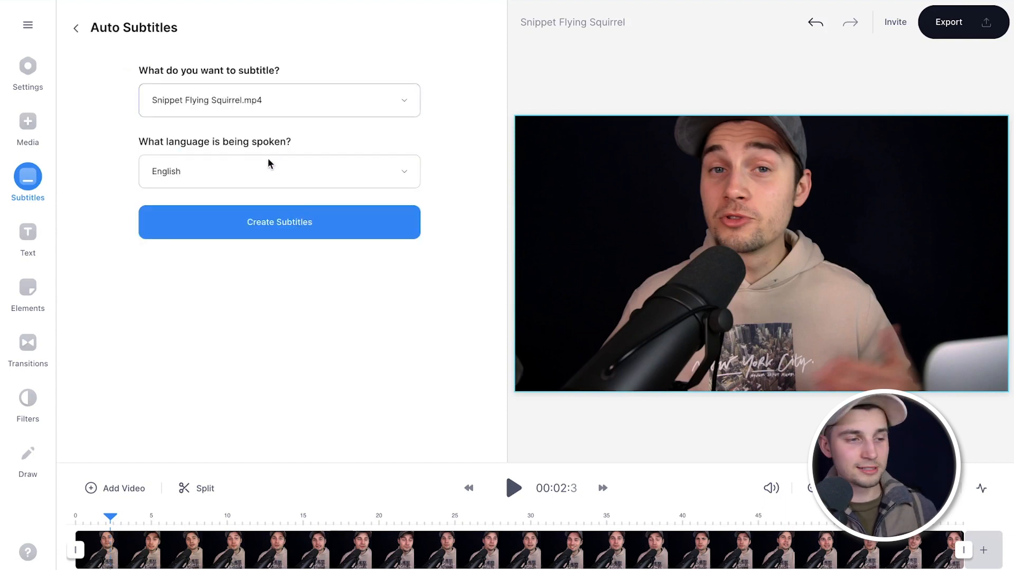
{"action": "left_click", "coordinate": [279, 171]}
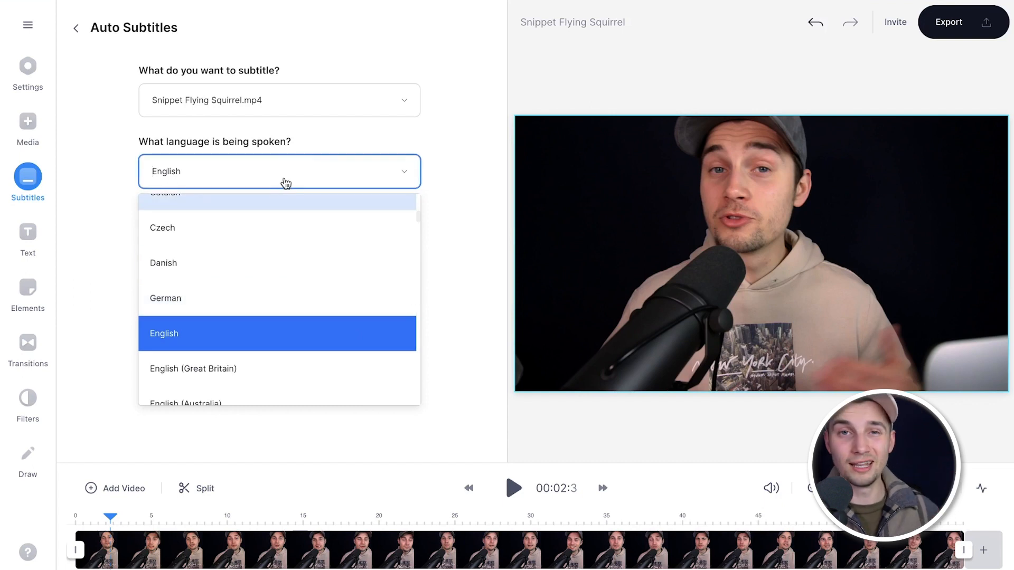
{"action": "left_click", "coordinate": [164, 333]}
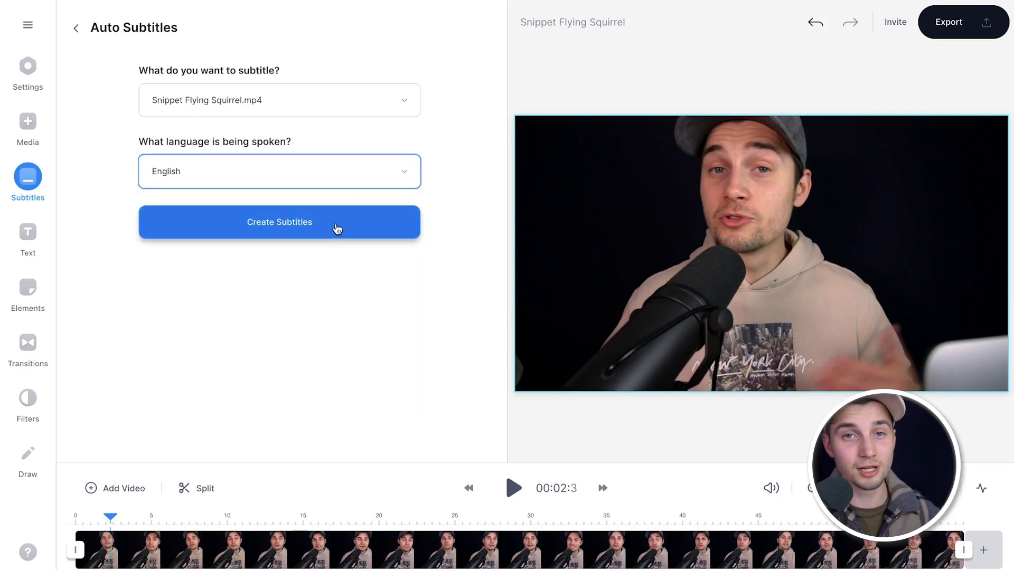
{"action": "left_click", "coordinate": [279, 222]}
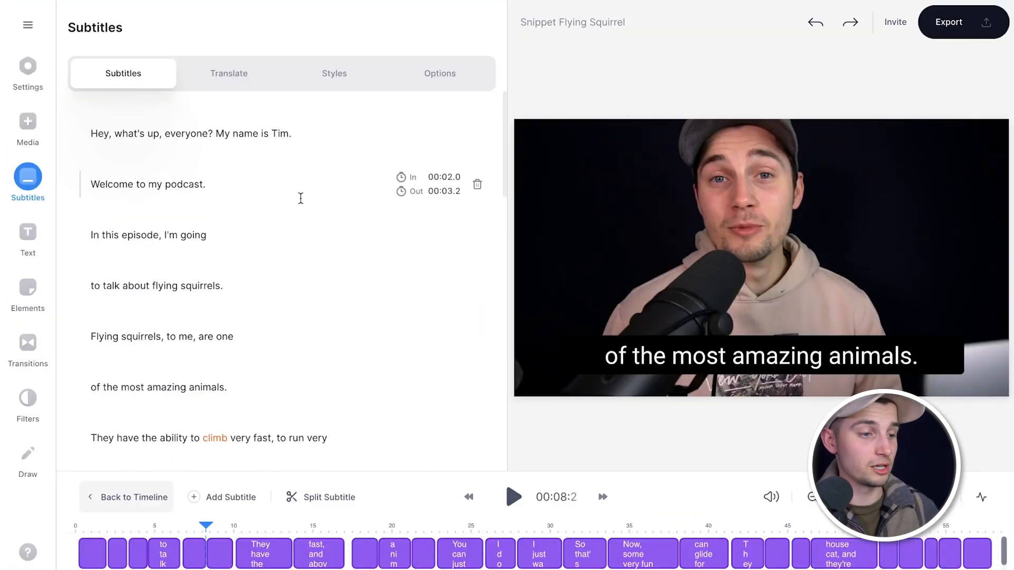
Step: Scroll the subtitle list and replace the word 'amazing' with 'awesome'
{"action": "scroll", "scroll_direction": "down", "scroll_amount": 3}
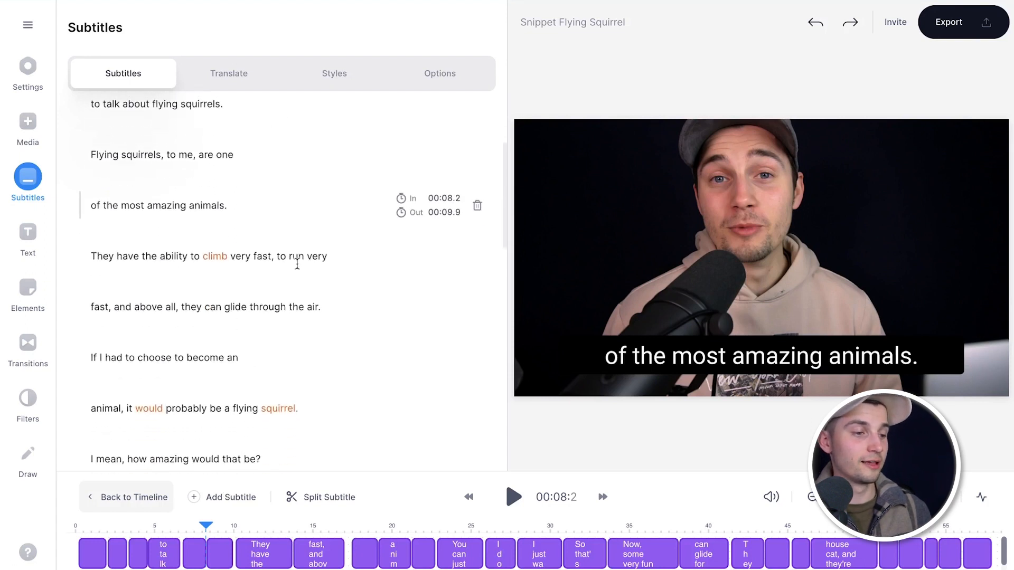
{"action": "double_click", "coordinate": [166, 240]}
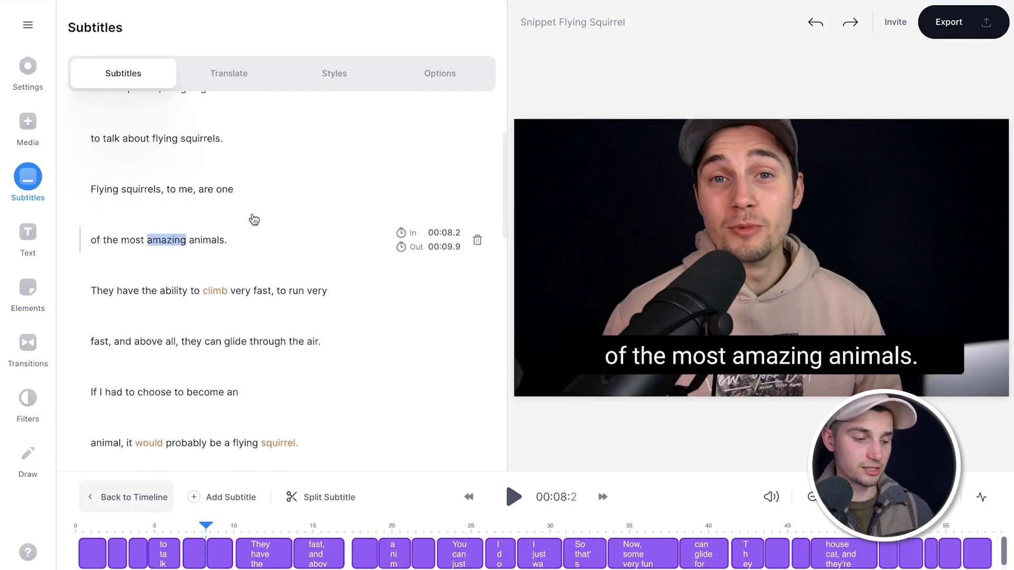
{"action": "type", "text": "awesome"}
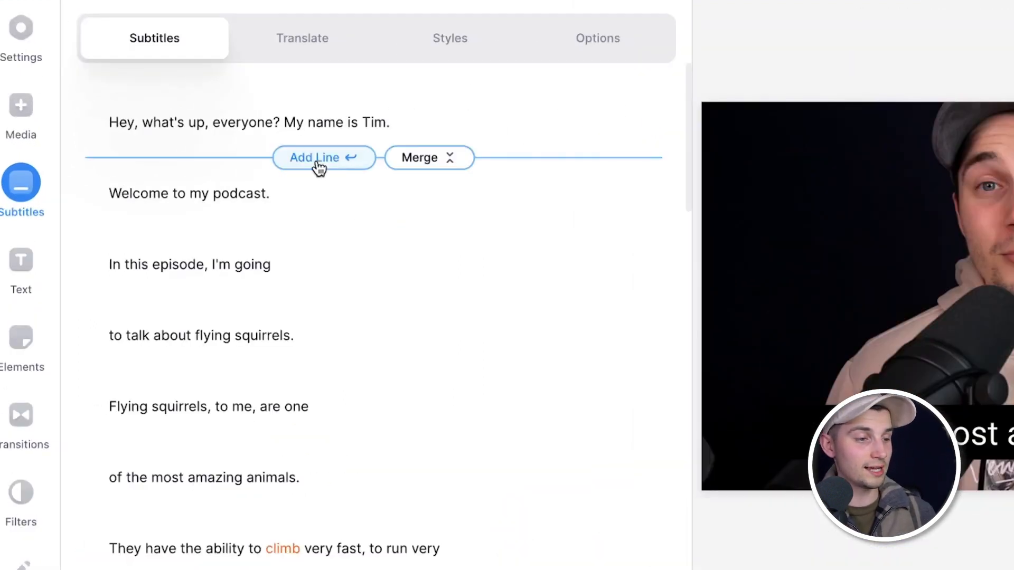
{"action": "mouse_move", "coordinate": [440, 86]}
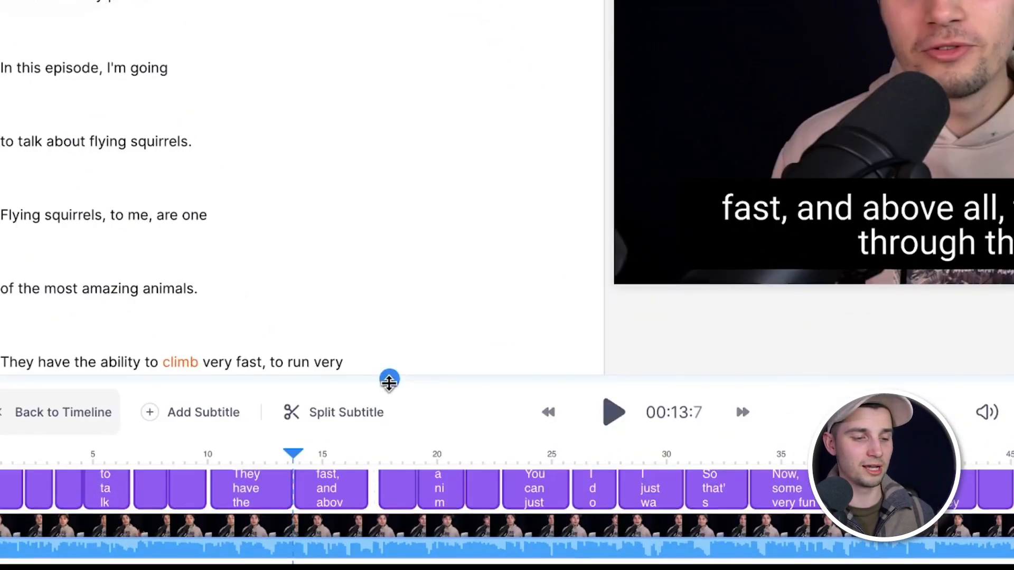
Step: Shorten the 'fast, and above all' subtitle's duration and split the climbing caption in two
{"action": "left_click", "coordinate": [330, 486]}
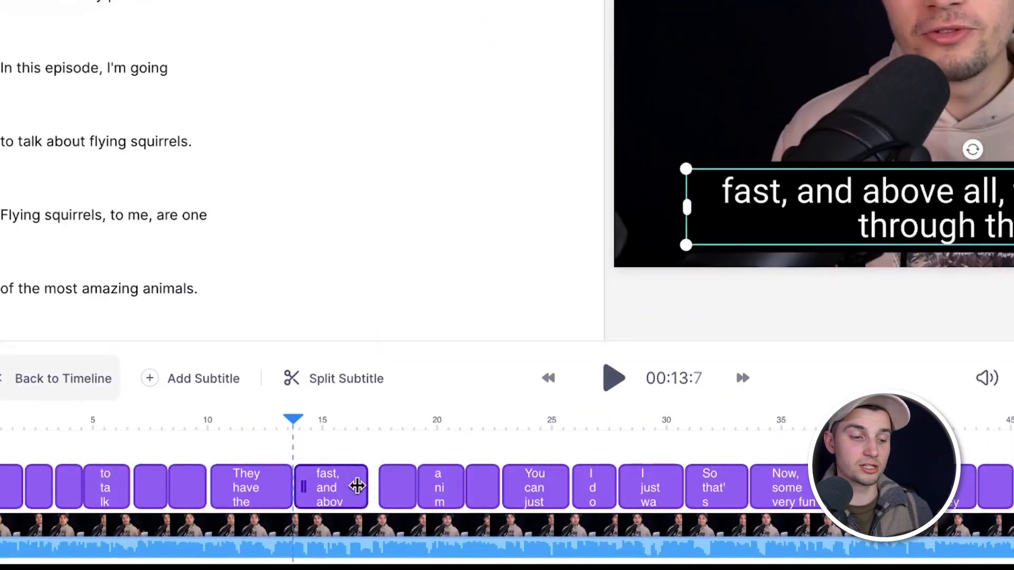
{"action": "left_click_drag", "start_coordinate": [368, 487], "coordinate": [346, 485]}
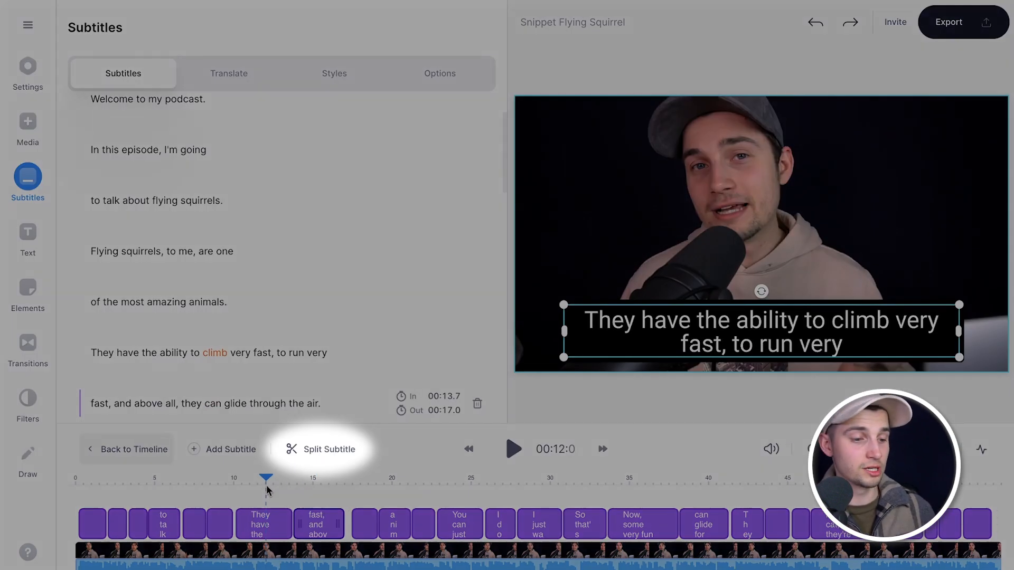
{"action": "left_click", "coordinate": [329, 448]}
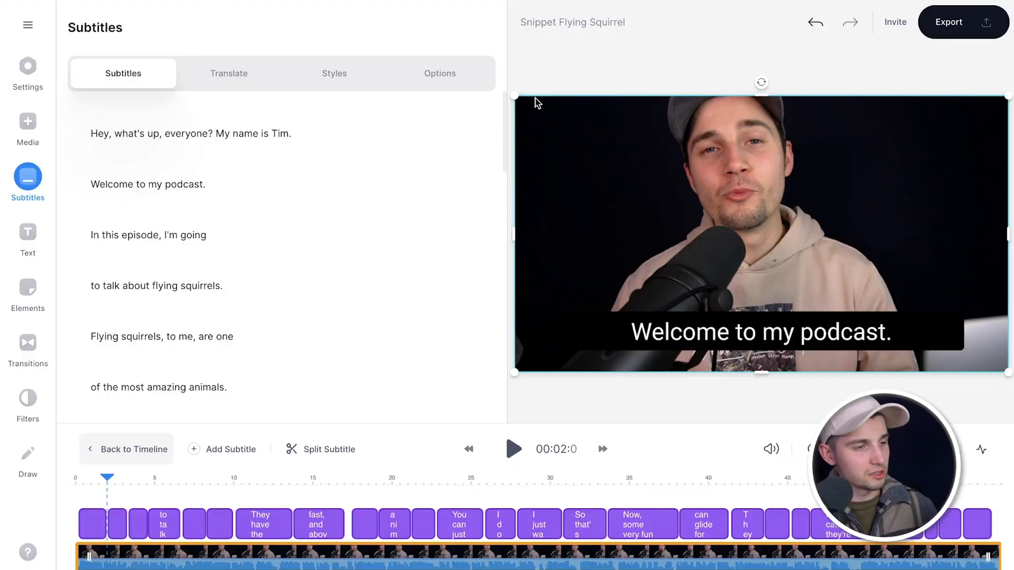
Step: Download the subtitles as an .SRT file, then as a .TXT file
{"action": "left_click", "coordinate": [440, 73]}
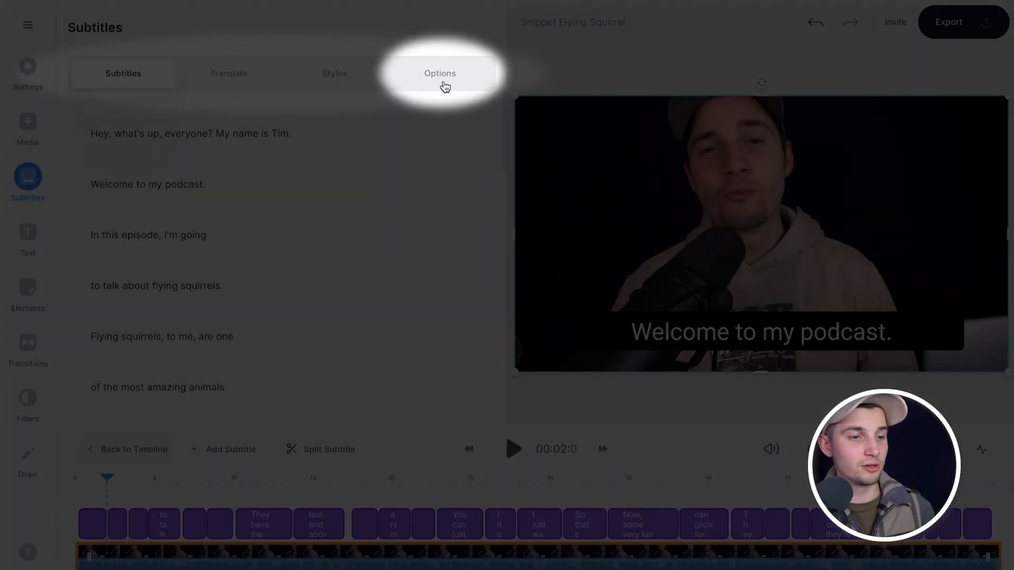
{"action": "left_click", "coordinate": [439, 73]}
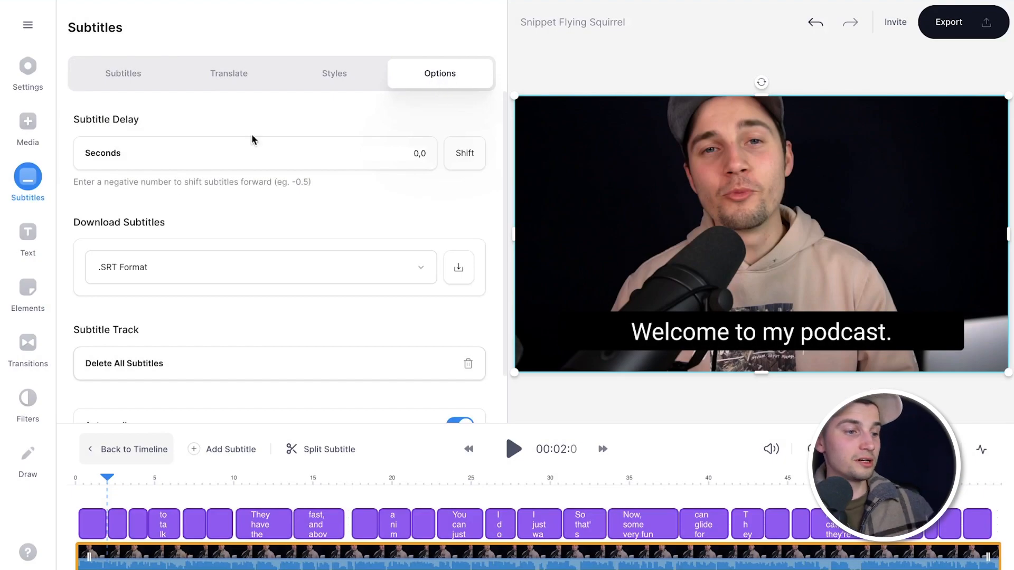
{"action": "left_click", "coordinate": [260, 268]}
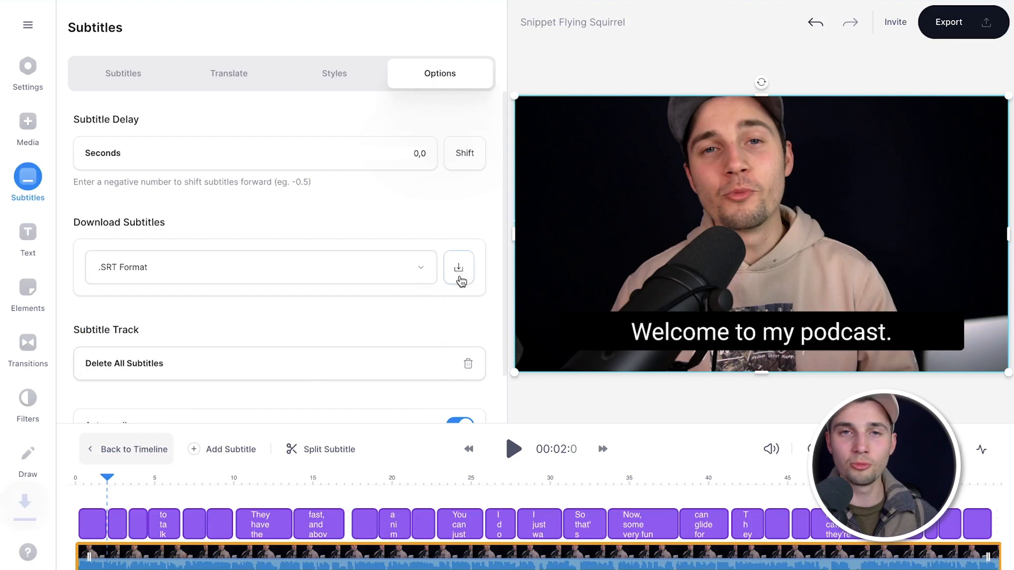
{"action": "left_click", "coordinate": [459, 267]}
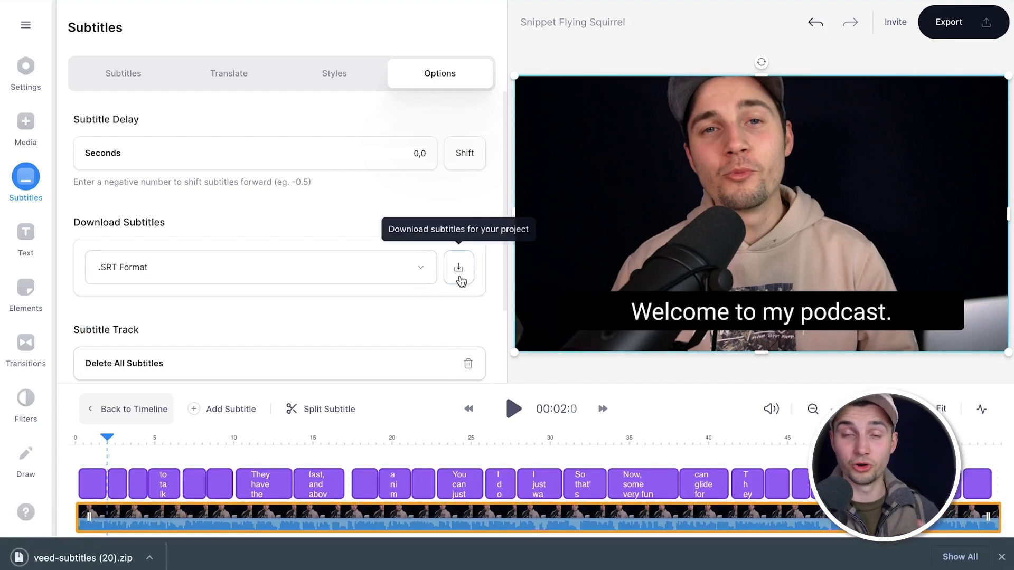
{"action": "mouse_move", "coordinate": [437, 240]}
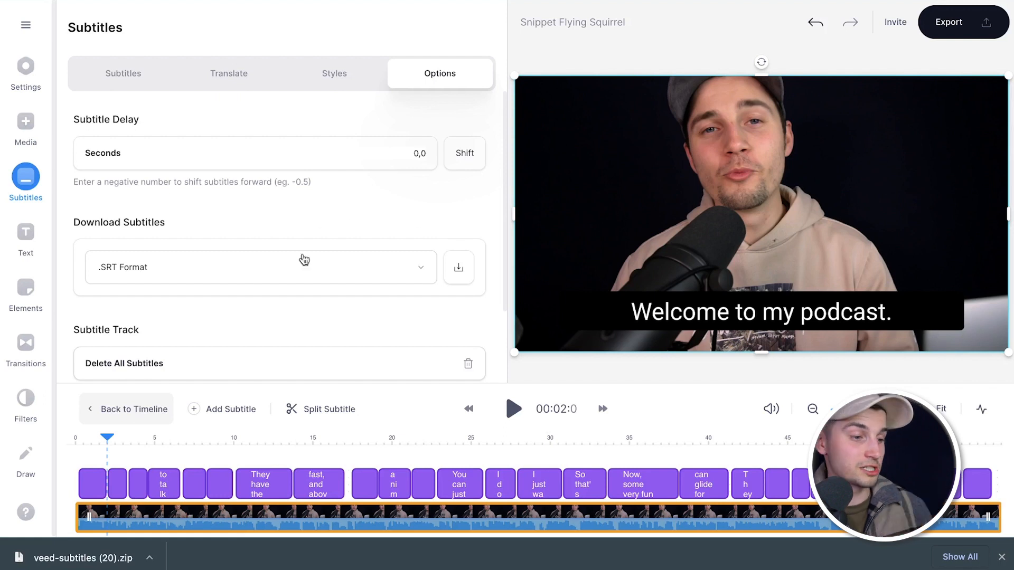
{"action": "left_click", "coordinate": [258, 267]}
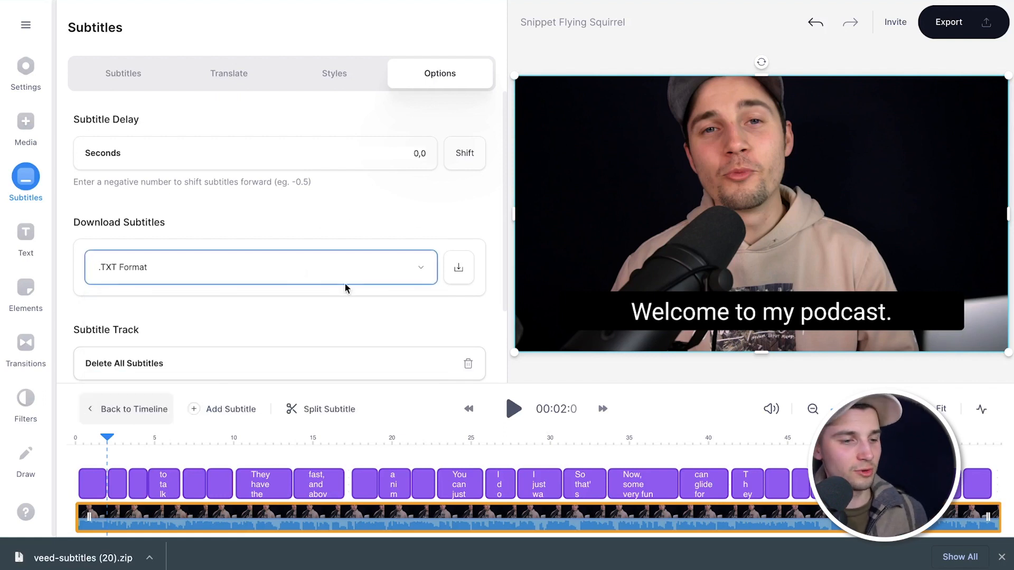
{"action": "left_click", "coordinate": [458, 267]}
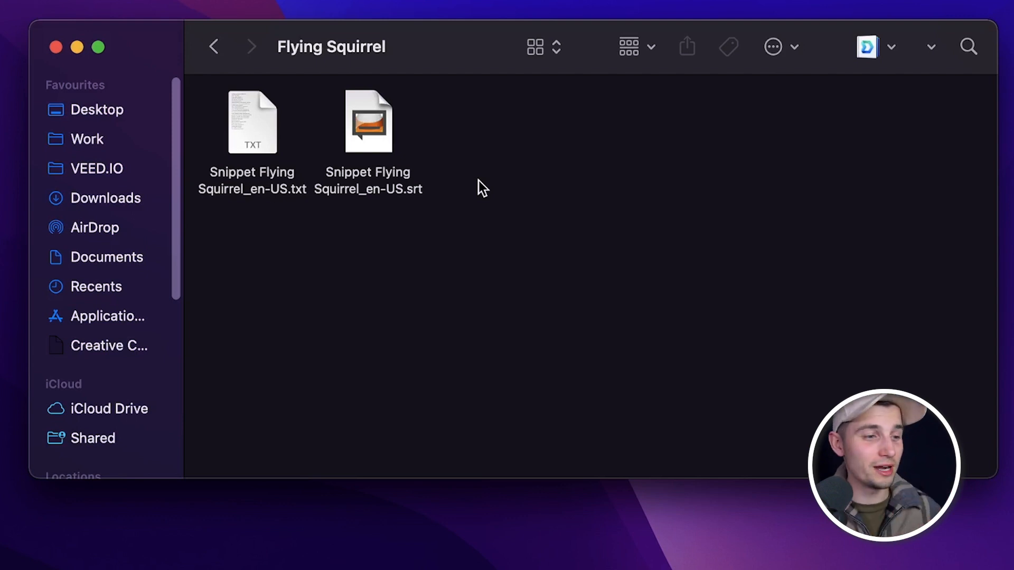
Step: Select the downloaded .srt and .txt subtitle files in the Flying Squirrel folder
{"action": "left_click", "coordinate": [368, 121]}
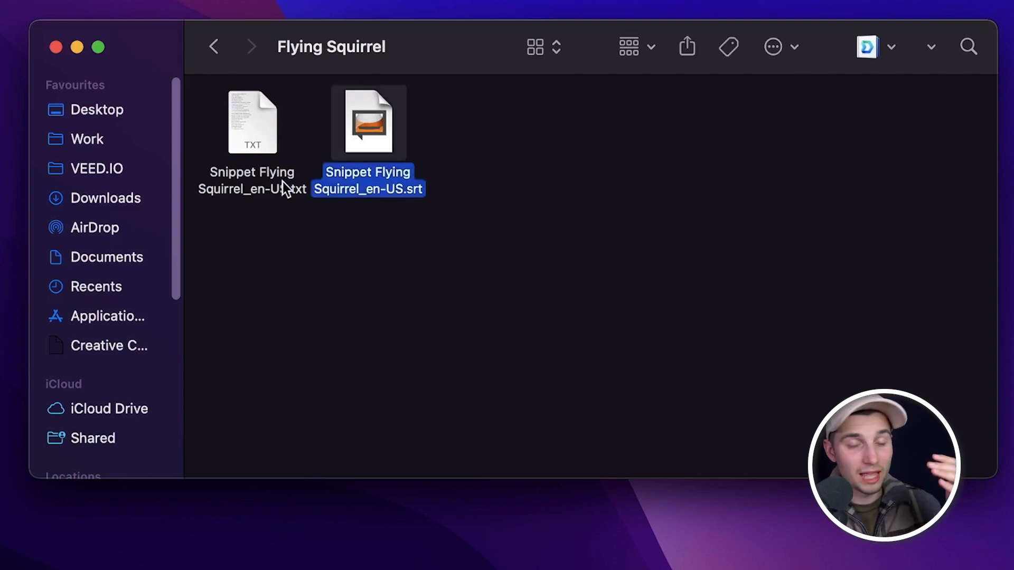
{"action": "left_click", "coordinate": [252, 123]}
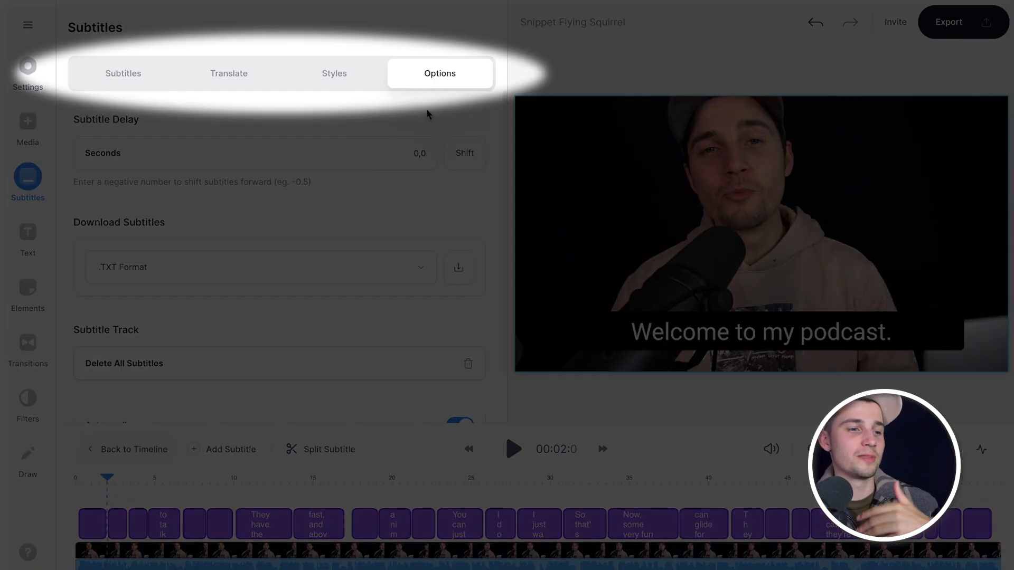
Step: Give the subtitles the Background (Square) effect in the Styles settings
{"action": "left_click", "coordinate": [334, 73]}
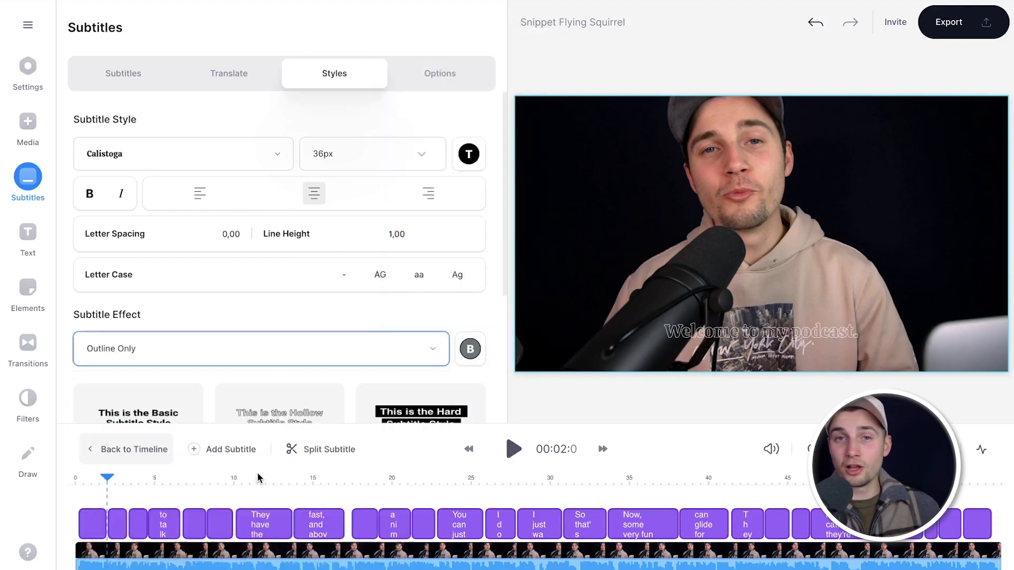
{"action": "left_click", "coordinate": [260, 348]}
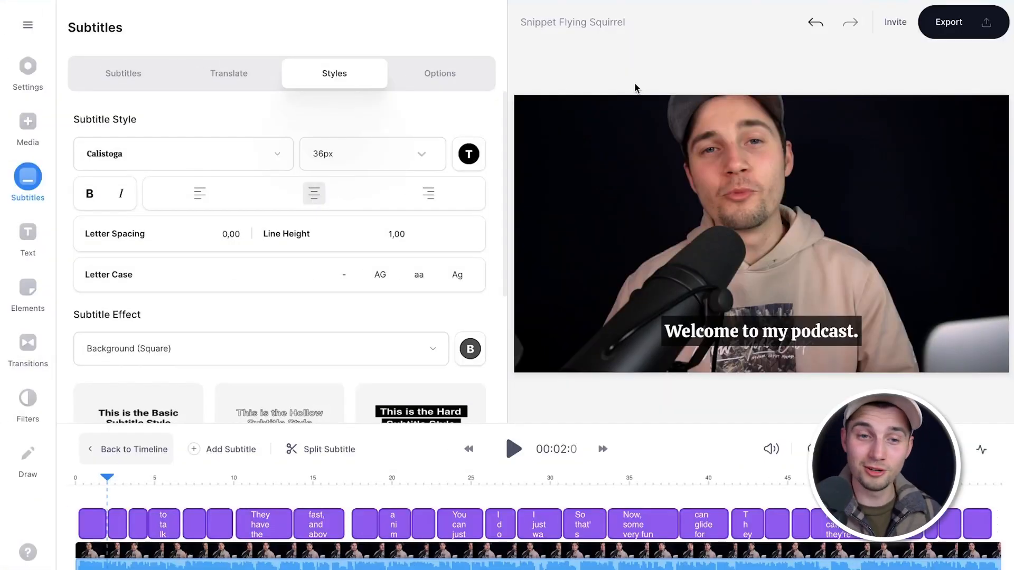
{"action": "left_click", "coordinate": [963, 22]}
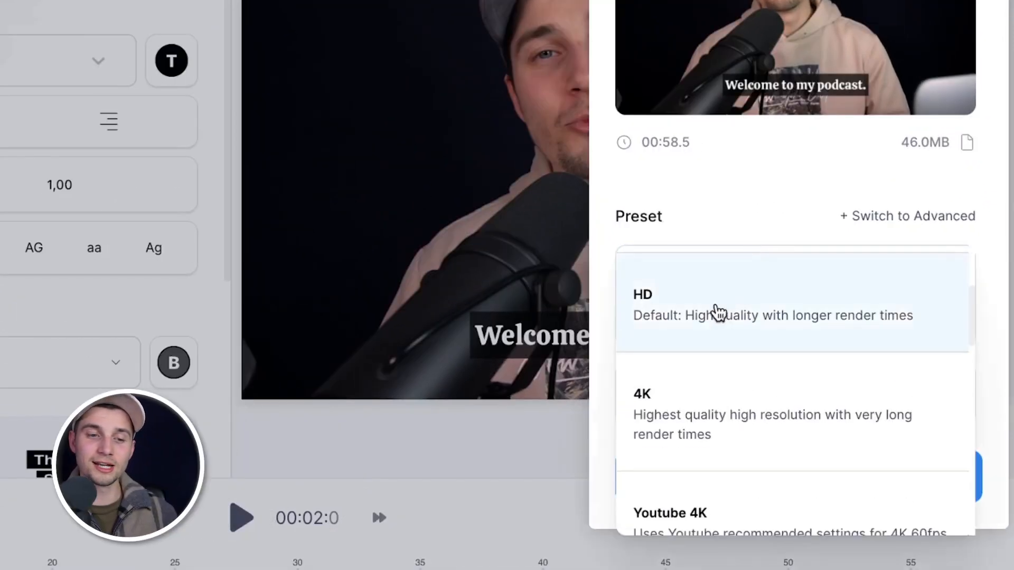
Step: Export the video using the HD quality preset
{"action": "left_click", "coordinate": [720, 304]}
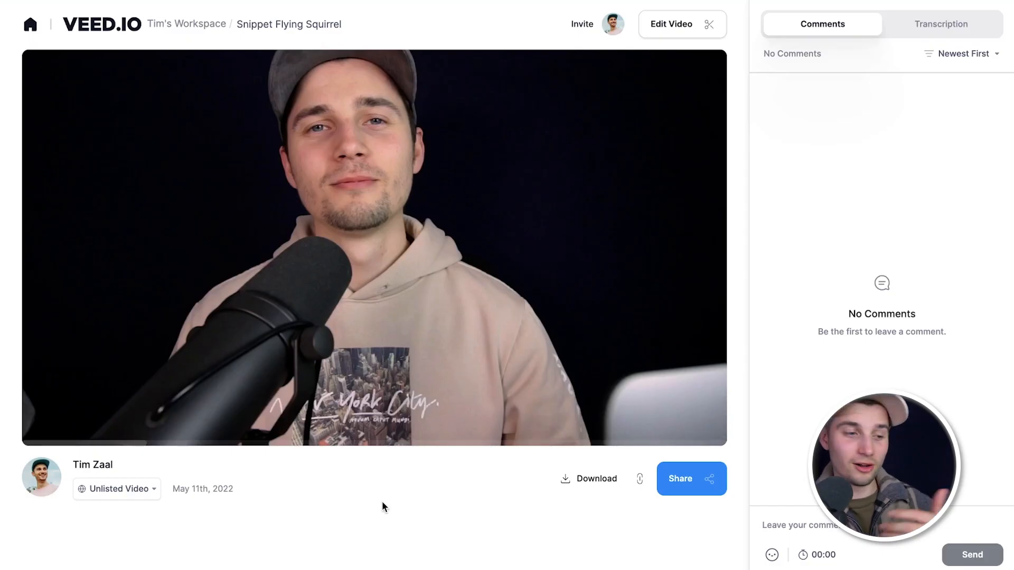
Step: Play and pause the exported video showing the 'Welcome to my podcast.' subtitle
{"action": "left_click", "coordinate": [374, 248]}
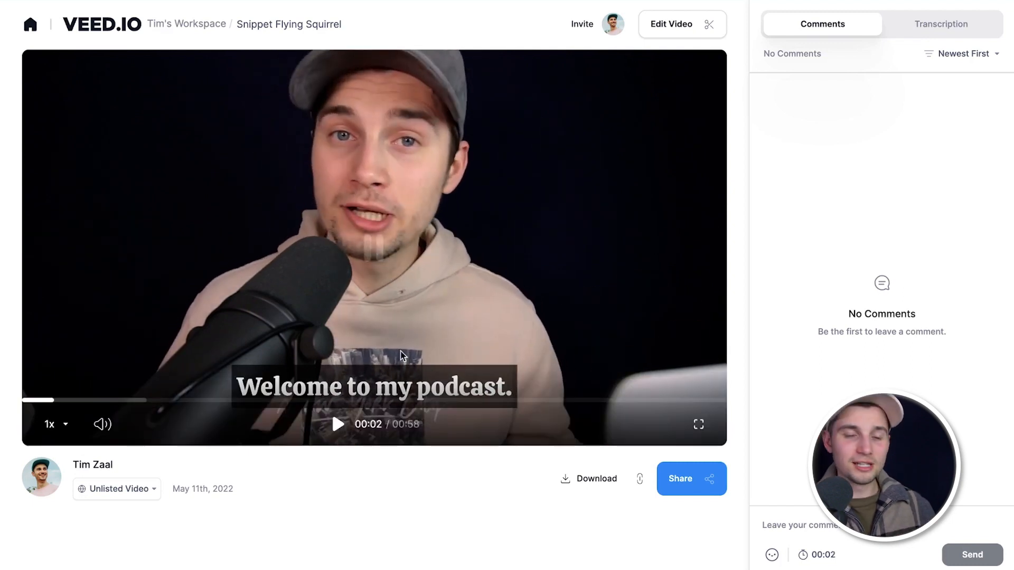
{"action": "left_click", "coordinate": [337, 424]}
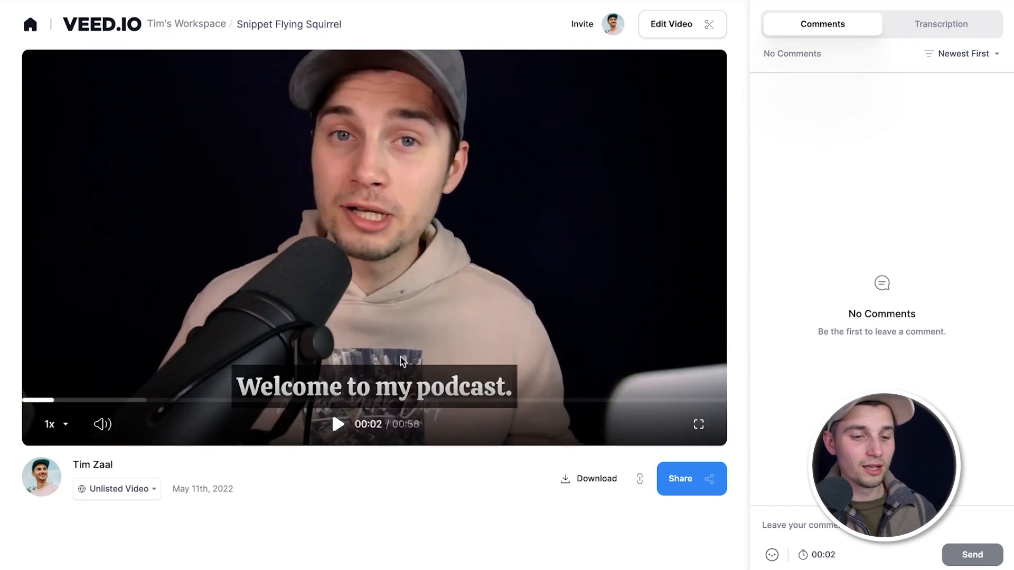
{"action": "left_click", "coordinate": [690, 479]}
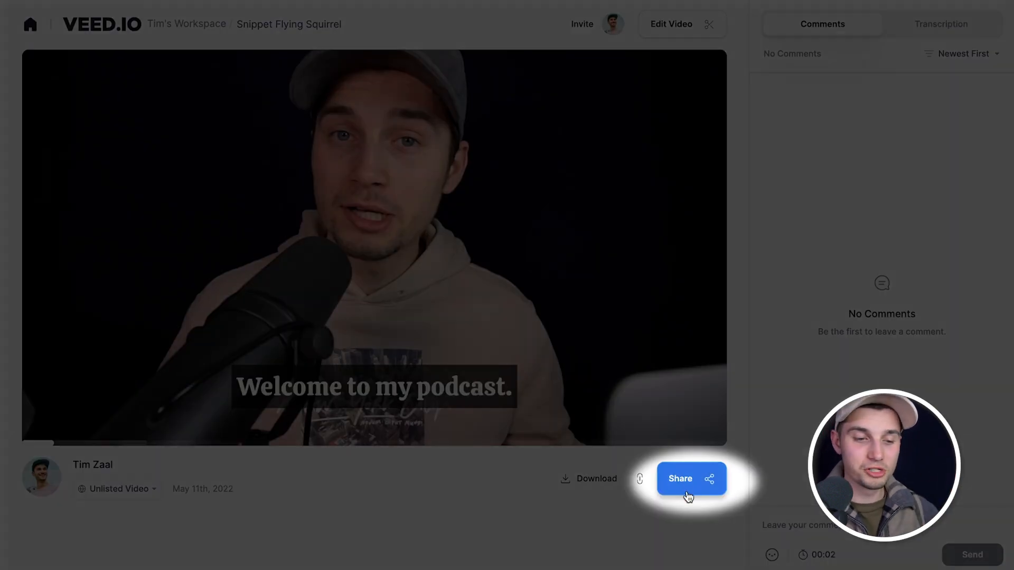
Step: View the unlisted video's sharing options, then download the exported subtitled video file
{"action": "left_click", "coordinate": [691, 479]}
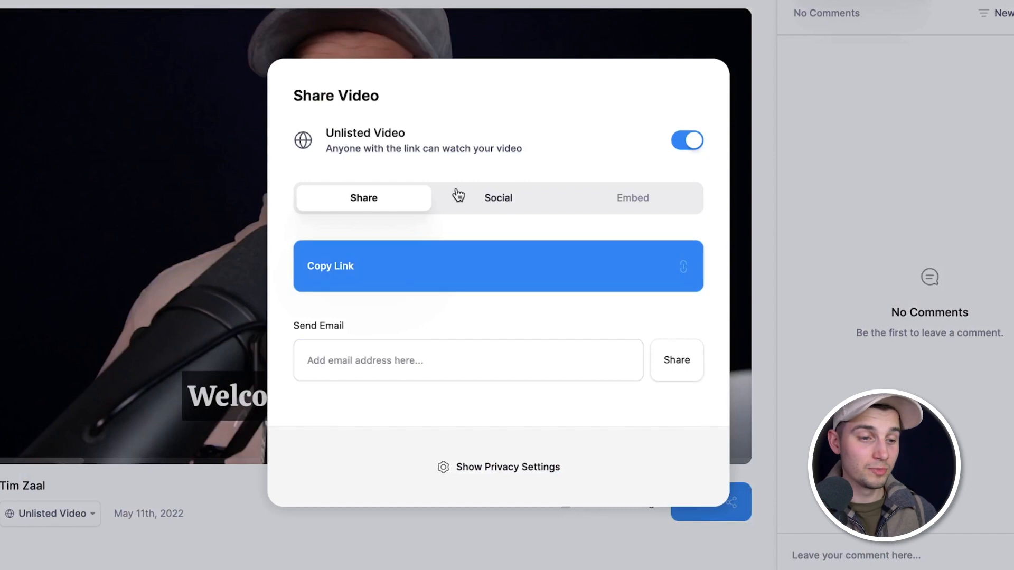
{"action": "left_click", "coordinate": [498, 197]}
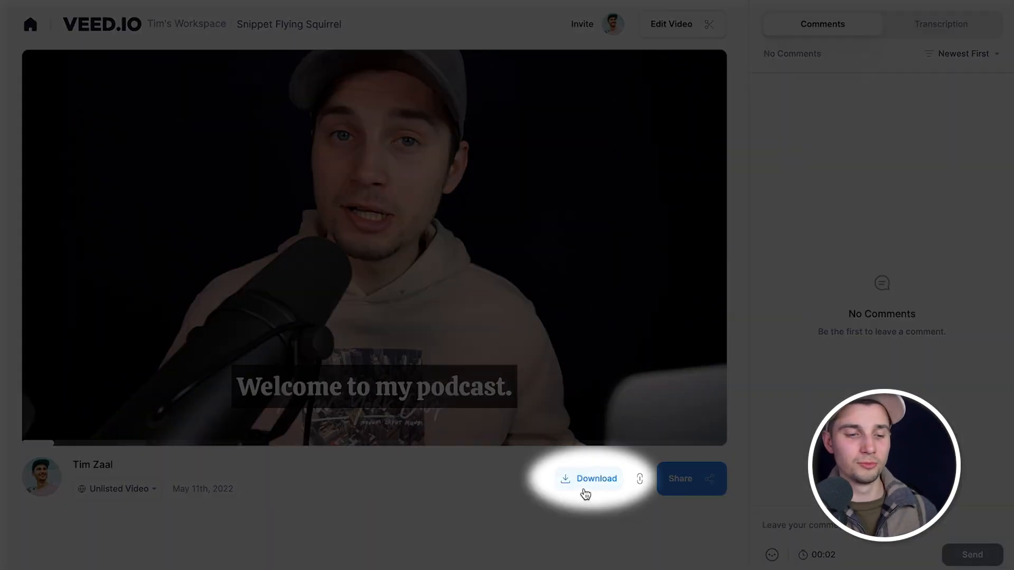
{"action": "left_click", "coordinate": [589, 478]}
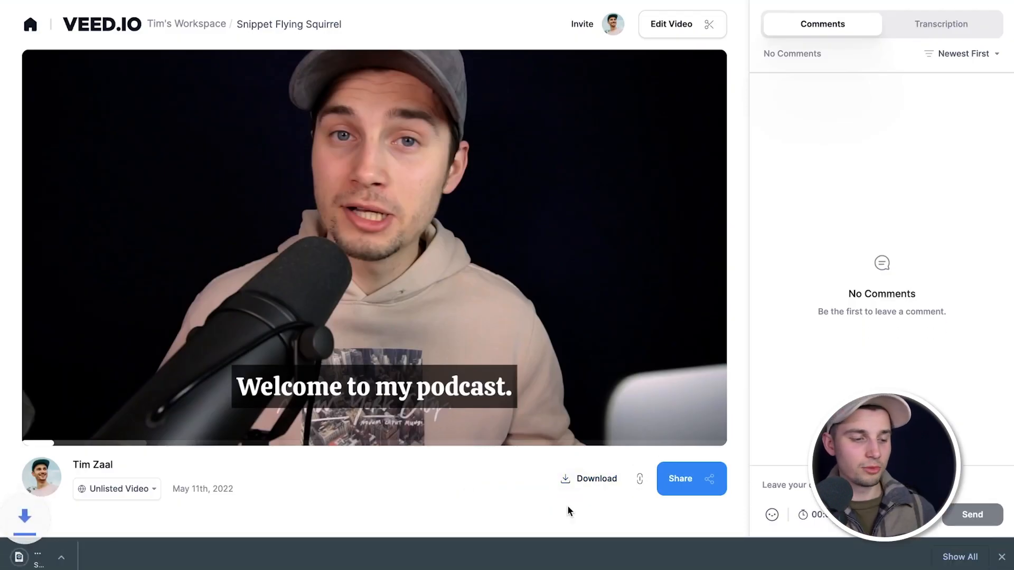